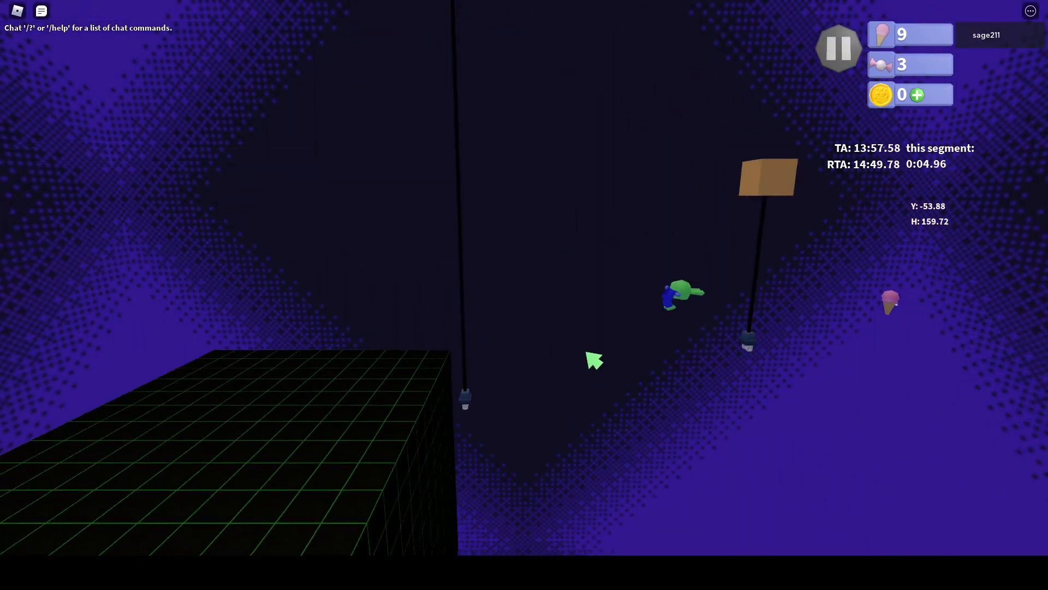
Step: Pause mid-run and leave the level via Back to Hub from the Paused menu
{"action": "left_click", "coordinate": [838, 49]}
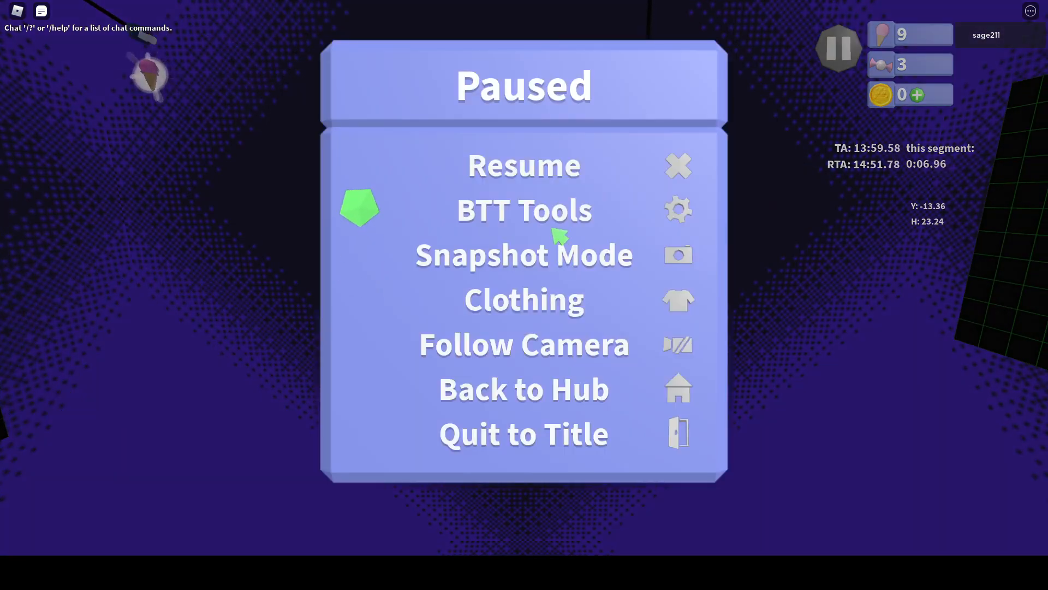
{"action": "left_click", "coordinate": [523, 165]}
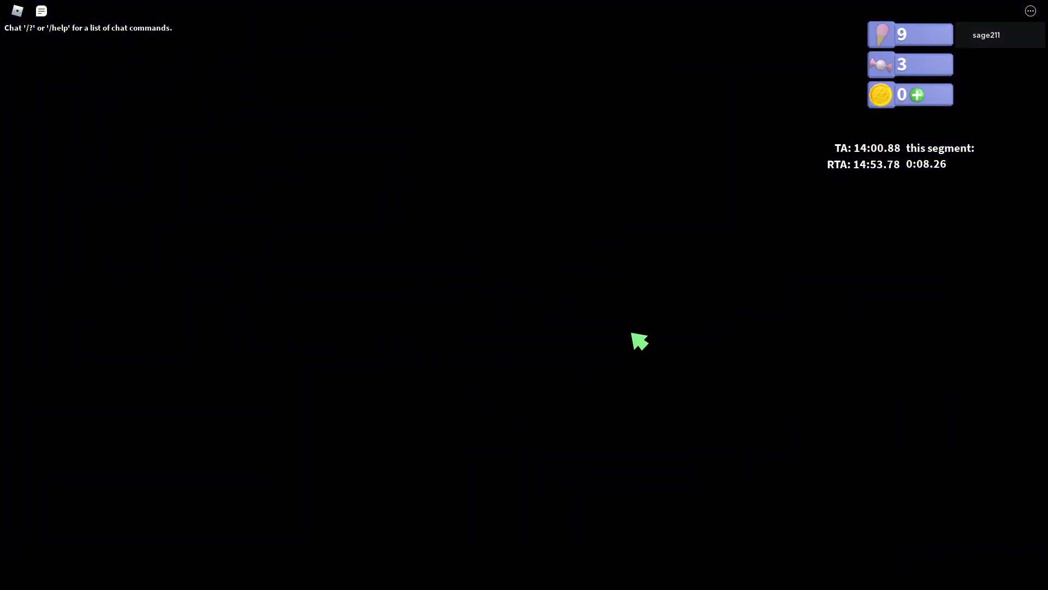